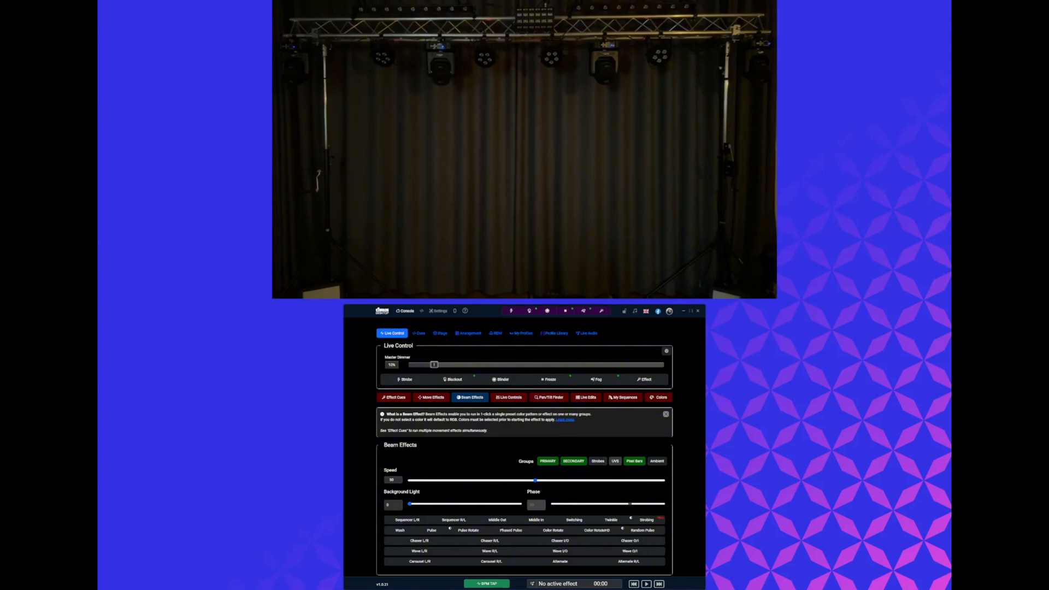
- Toggle the SECONDARY group and run Sequencer L/R on the primary pars
{"action": "left_click", "coordinate": [574, 462]}
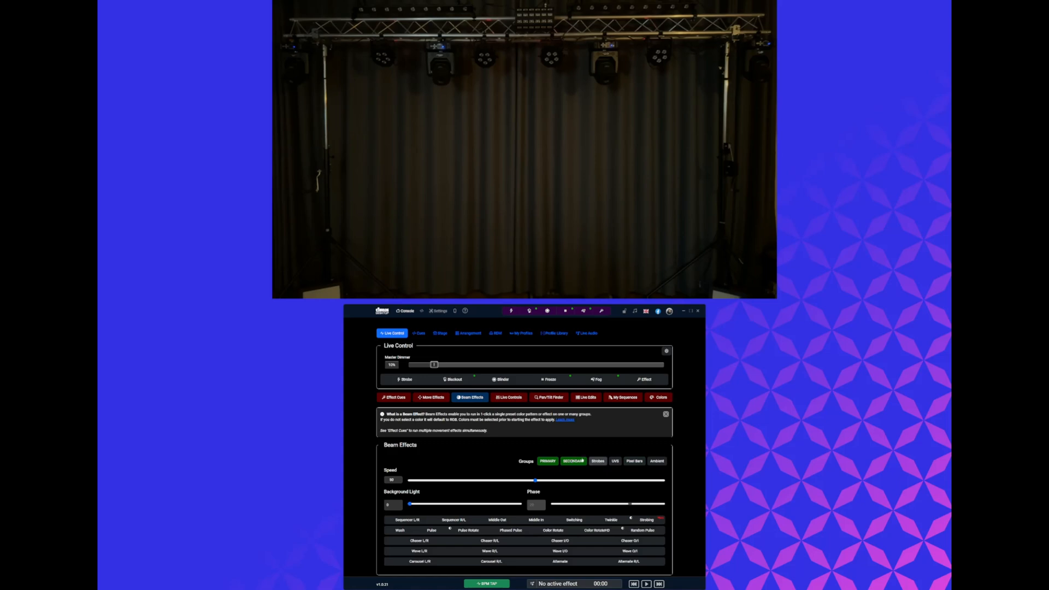
{"action": "left_click", "coordinate": [573, 461]}
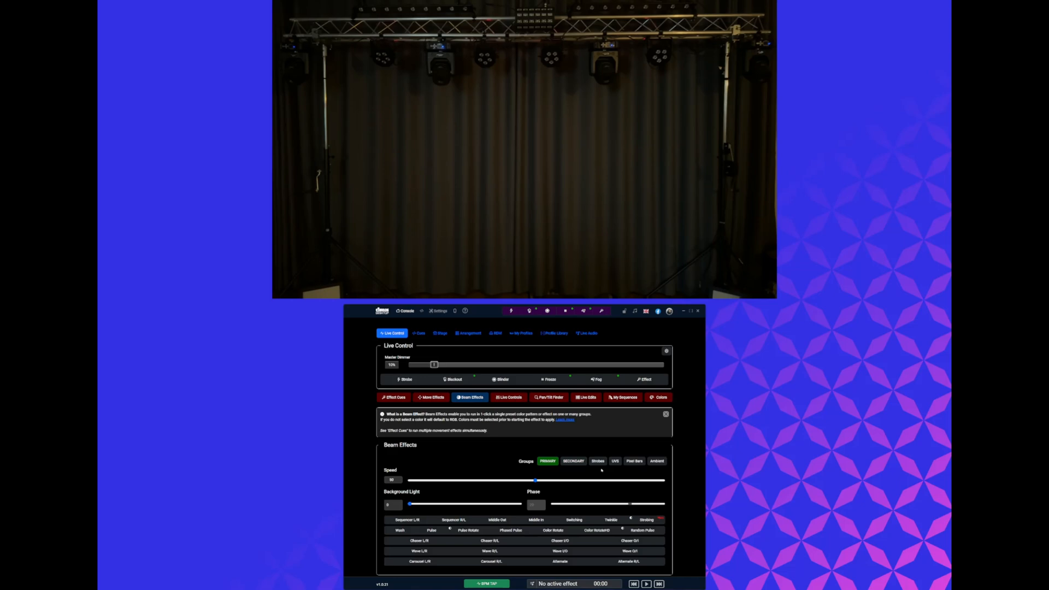
{"action": "left_click", "coordinate": [406, 520]}
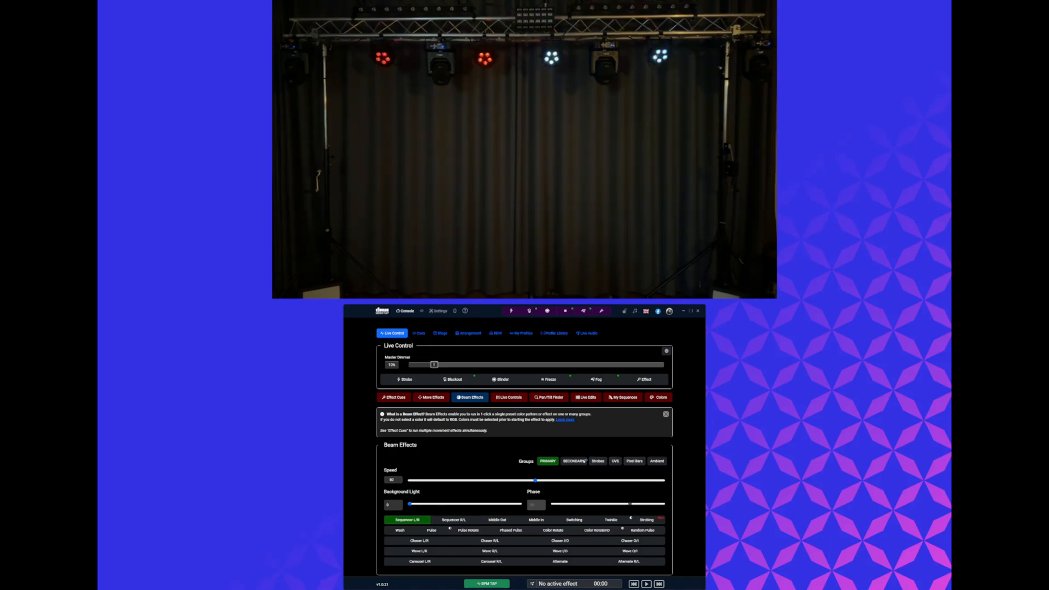
- Add the pixel bars, switch to Sequencer R/L, then stop the effect
{"action": "left_click", "coordinate": [633, 461]}
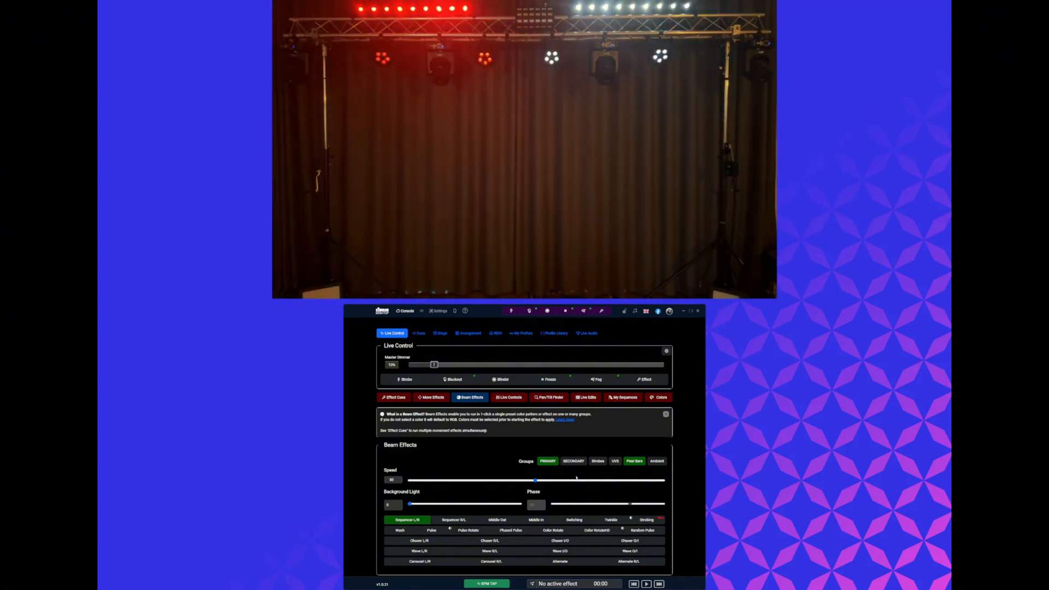
{"action": "left_click", "coordinate": [452, 521]}
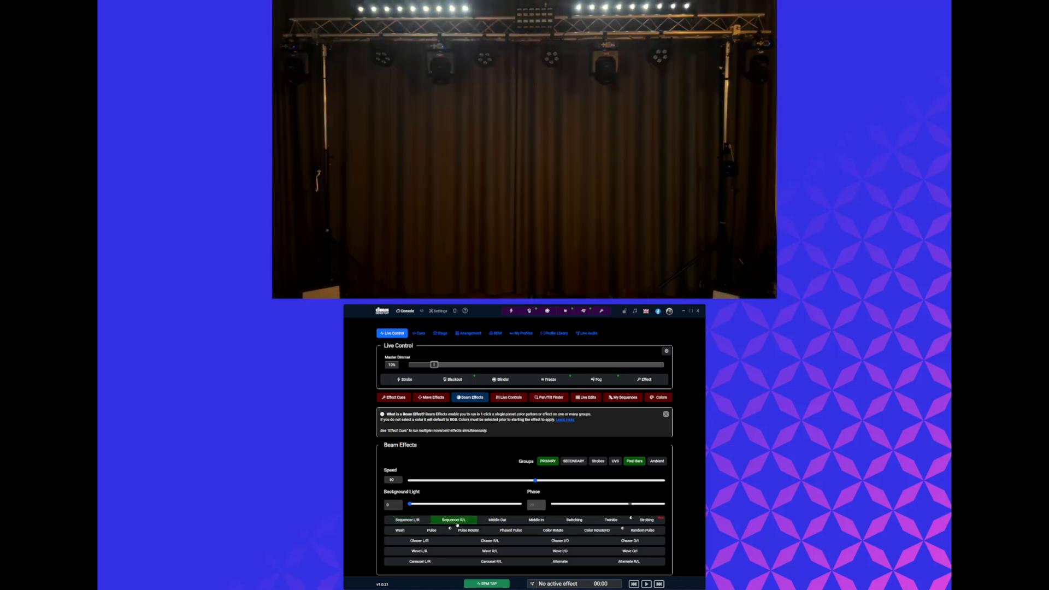
{"action": "left_click", "coordinate": [573, 521]}
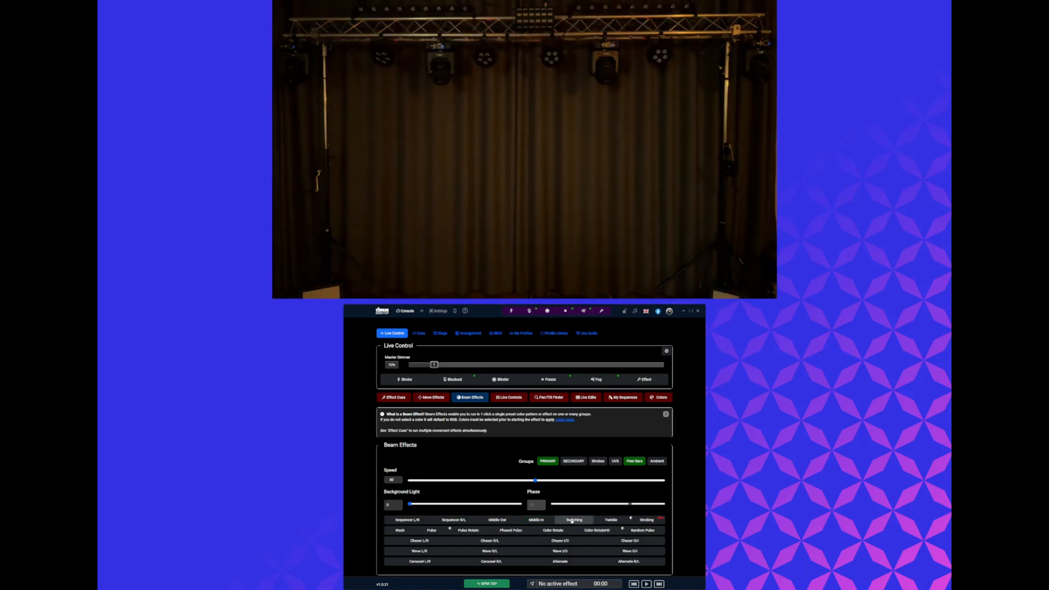
- Run the Switching effect, then the Twinkle effect, stopping each in turn
{"action": "left_click", "coordinate": [573, 520]}
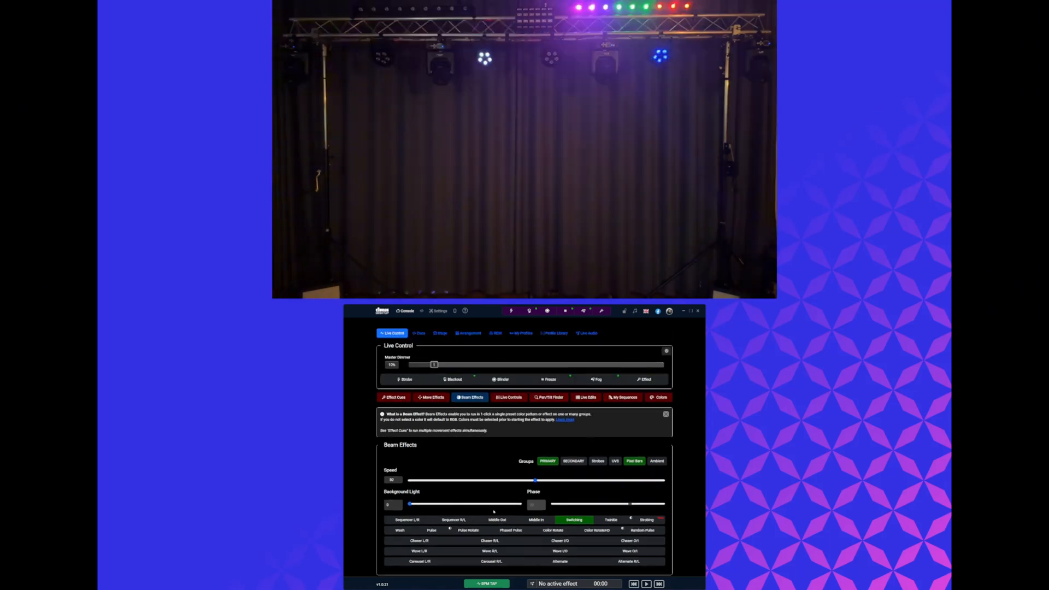
{"action": "left_click", "coordinate": [610, 520]}
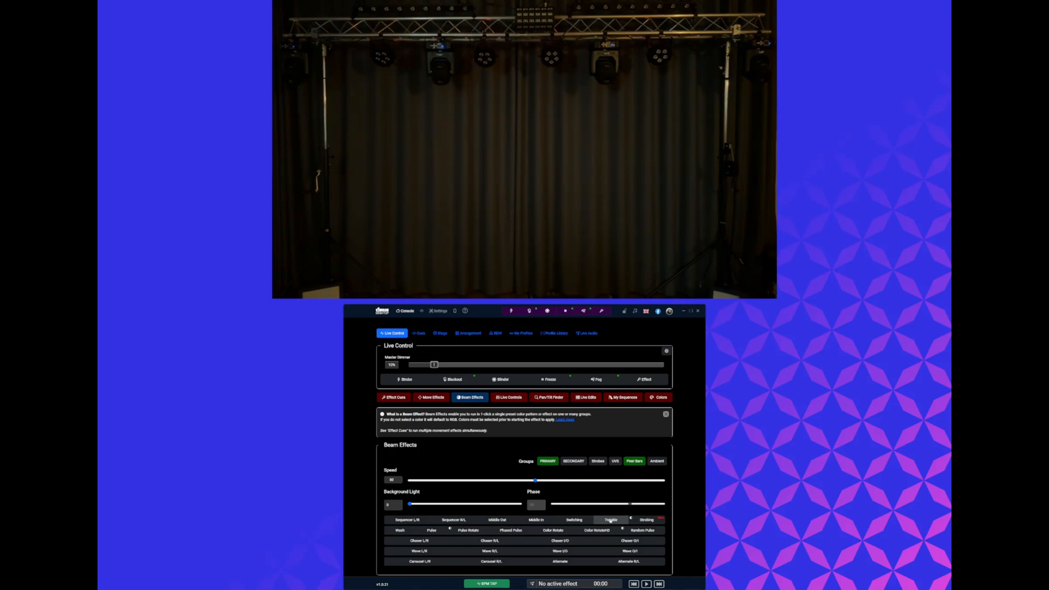
{"action": "left_click", "coordinate": [610, 520]}
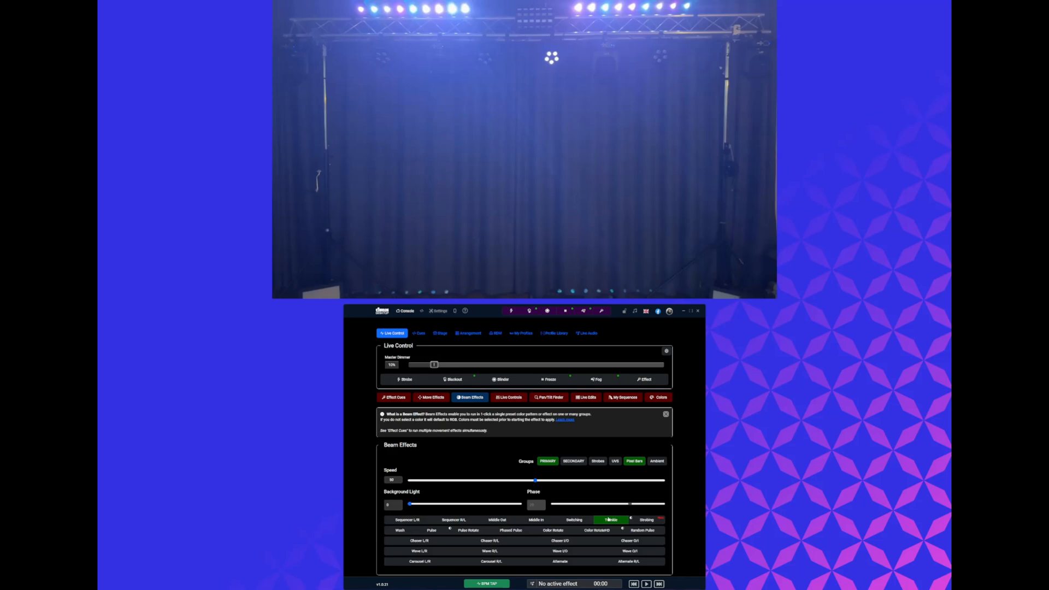
{"action": "left_click", "coordinate": [646, 520]}
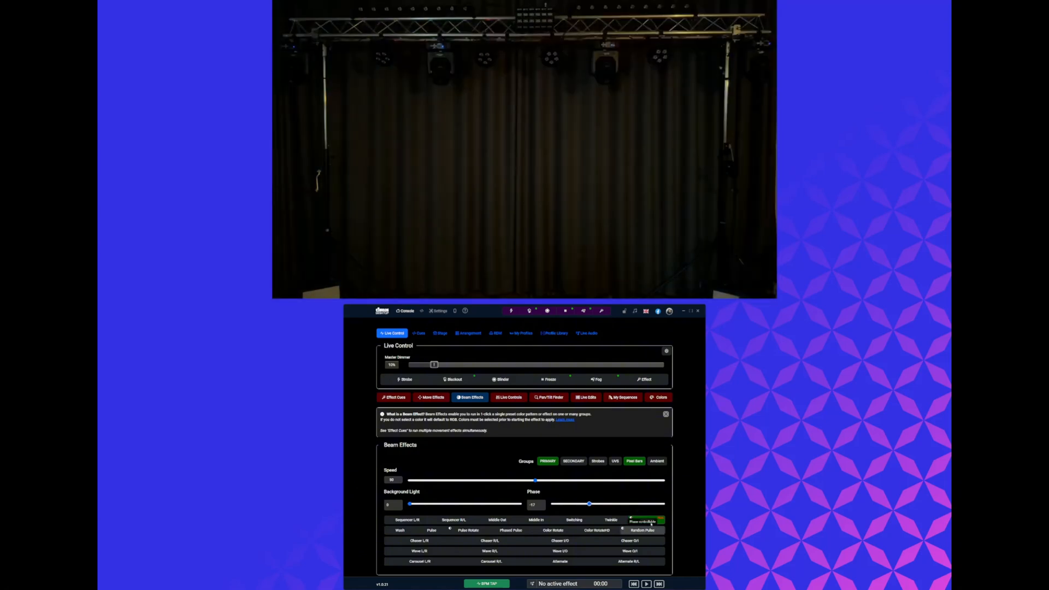
- Run the Strobing effect with the phase raised, then stop it
{"action": "left_click", "coordinate": [644, 521]}
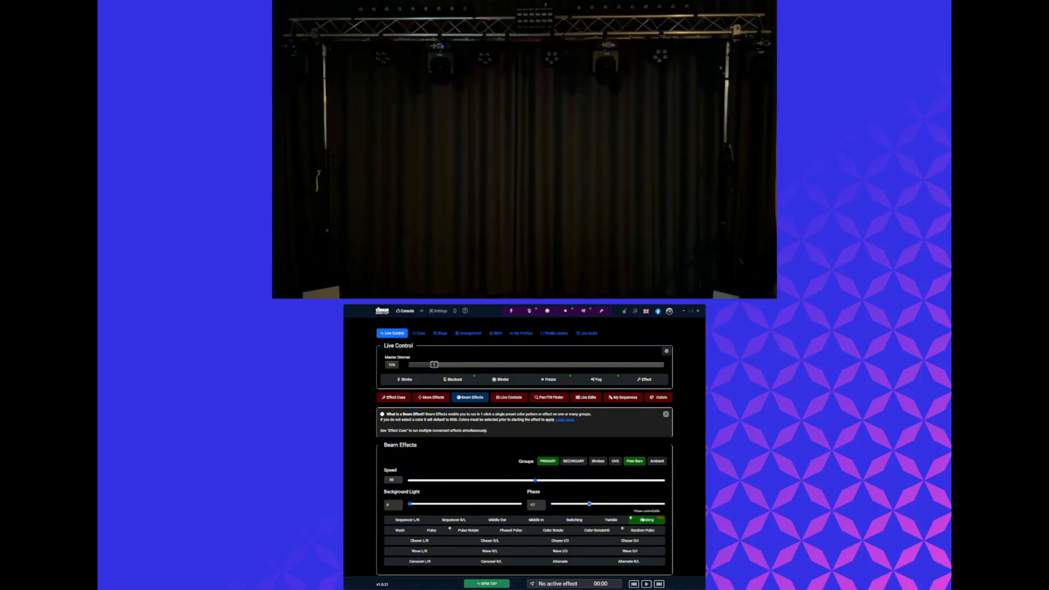
{"action": "left_click", "coordinate": [400, 530]}
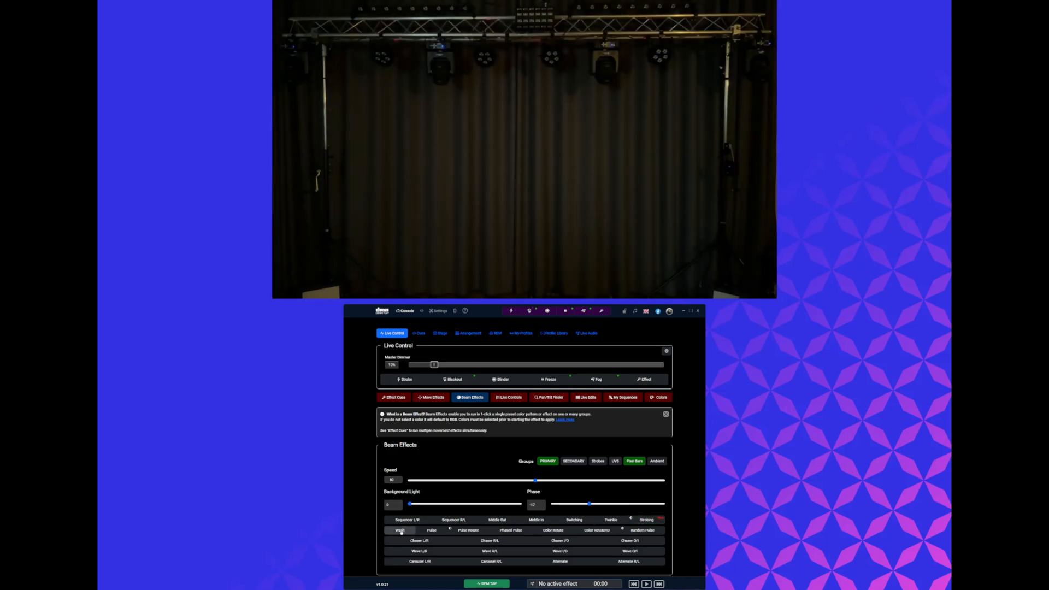
- Run Pulse, switch to Pulse Rotate, then stop it
{"action": "left_click", "coordinate": [431, 530]}
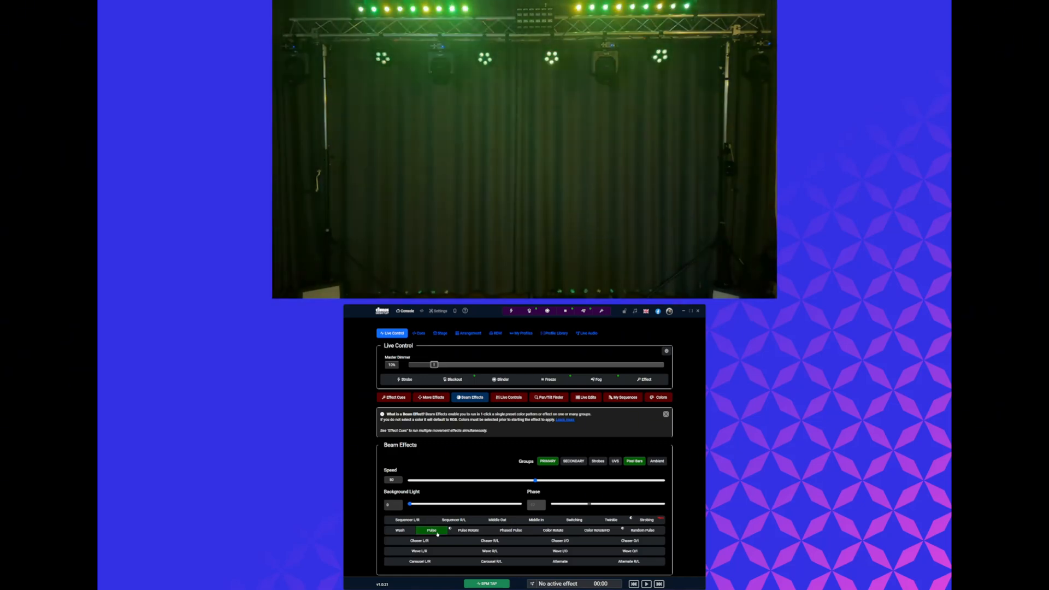
{"action": "left_click", "coordinate": [469, 530]}
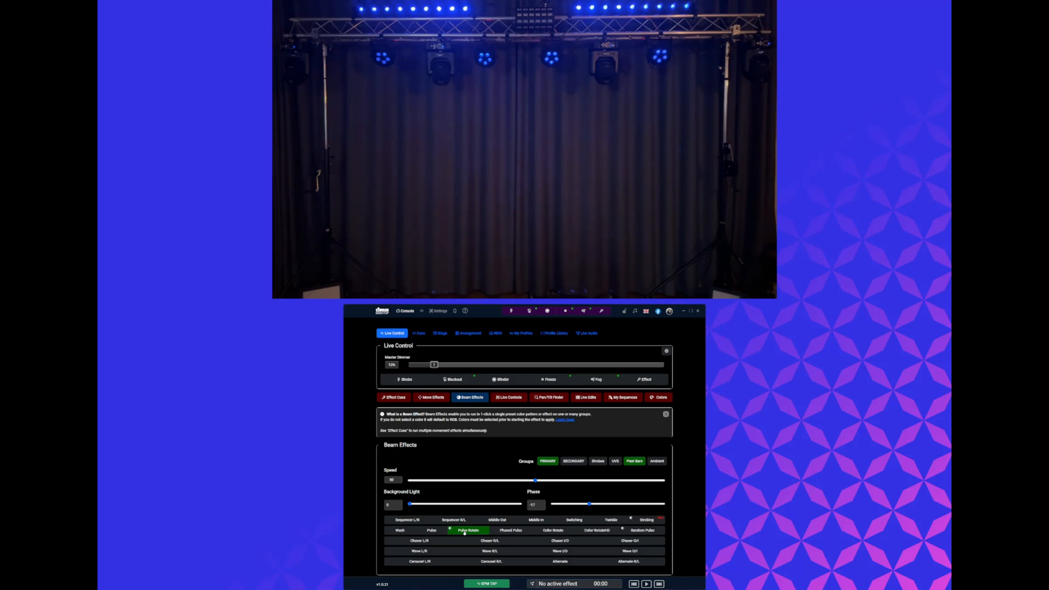
{"action": "left_click", "coordinate": [510, 530]}
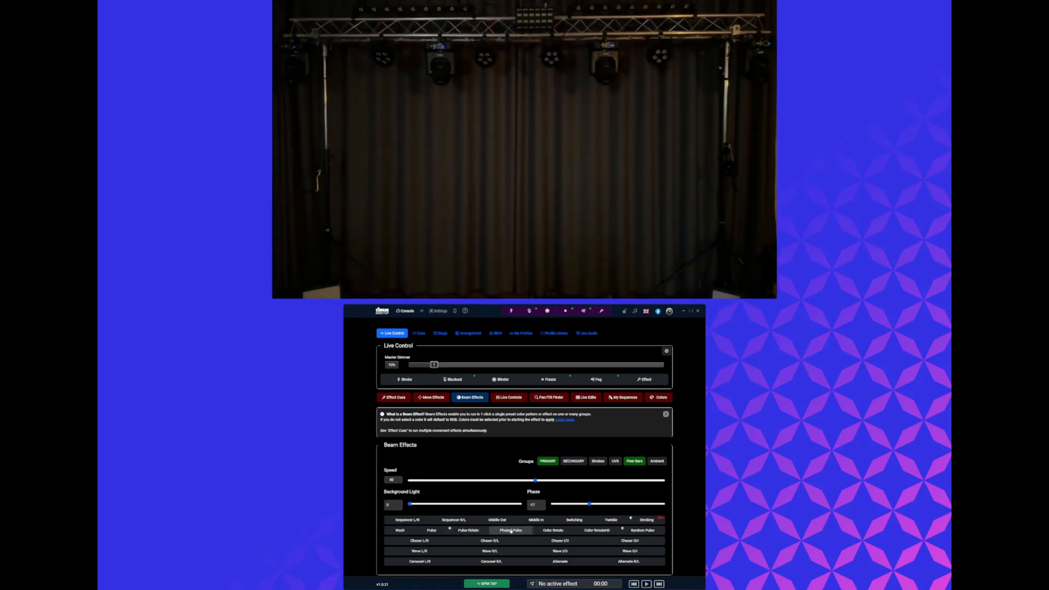
- Run Phased Pulse, then switch to Color Rotate and leave it bathing the rig in red
{"action": "left_click", "coordinate": [511, 530]}
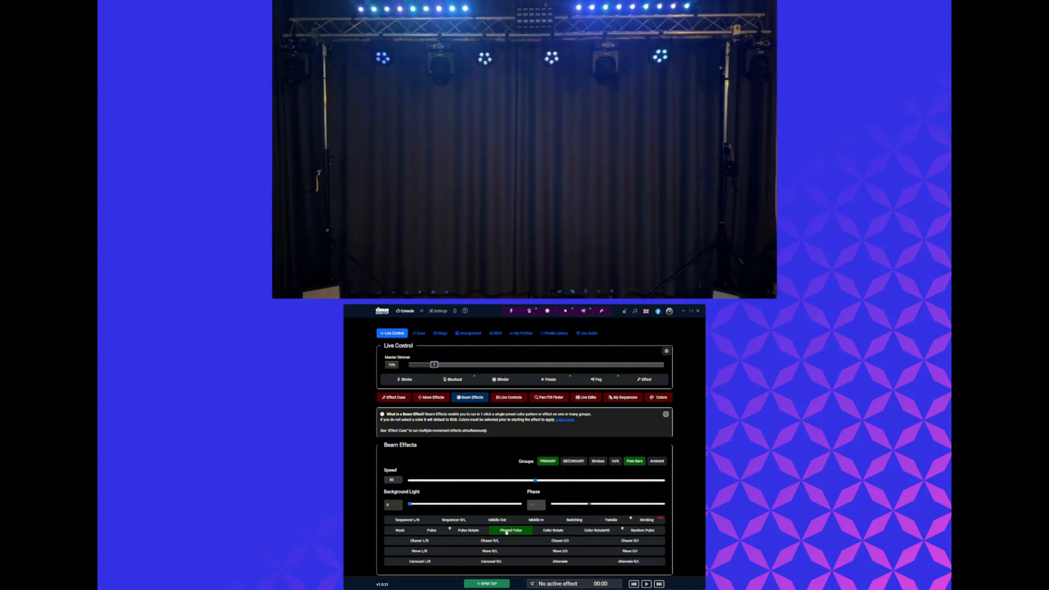
{"action": "left_click", "coordinate": [553, 530]}
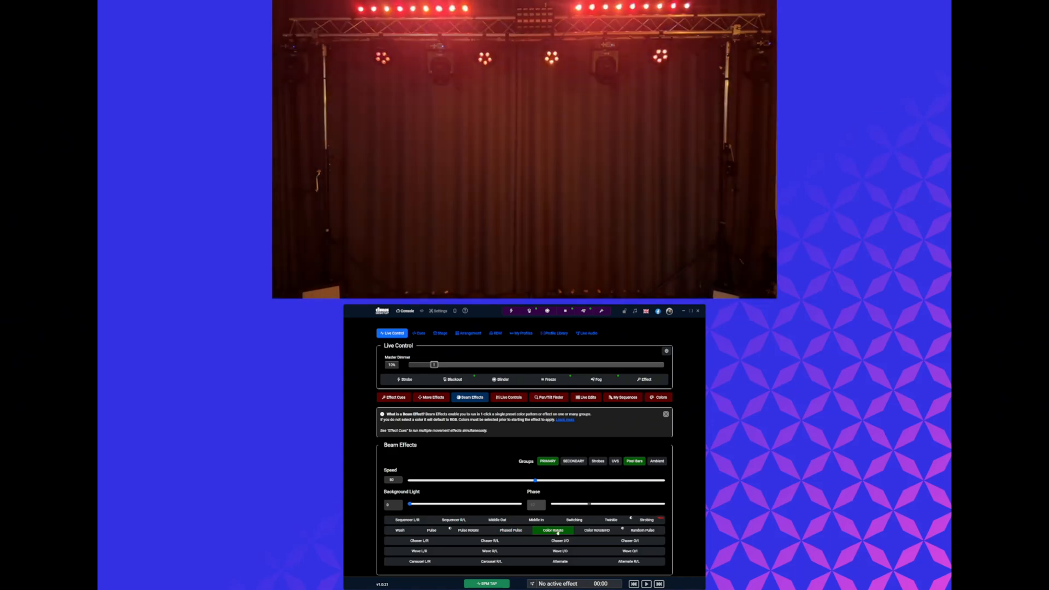
- Switch to the Color RotateHD effect, then stop it, leaving the rig dark
{"action": "left_click", "coordinate": [597, 530]}
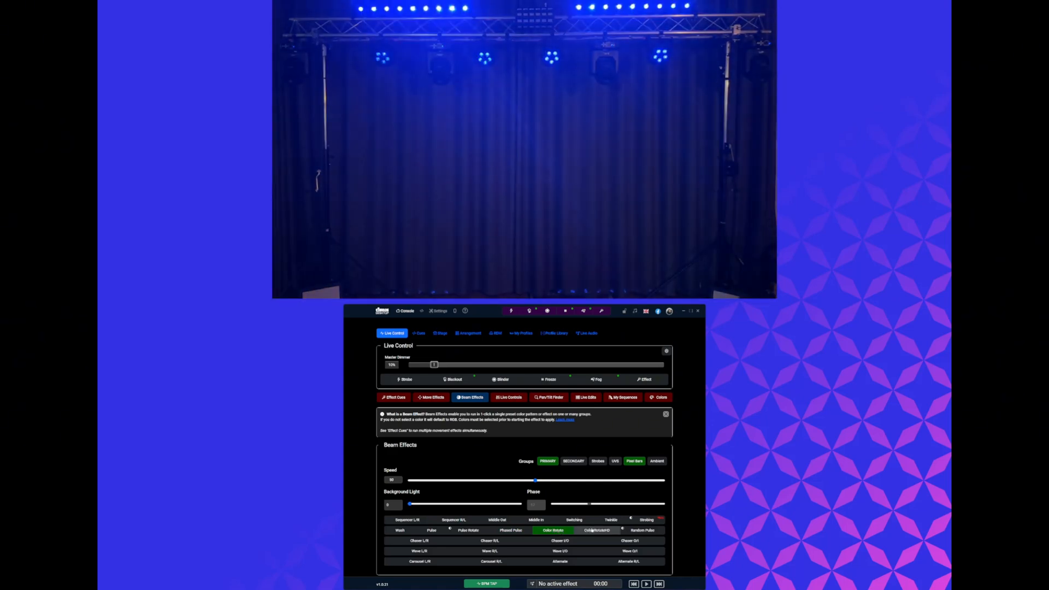
{"action": "left_click", "coordinate": [597, 530]}
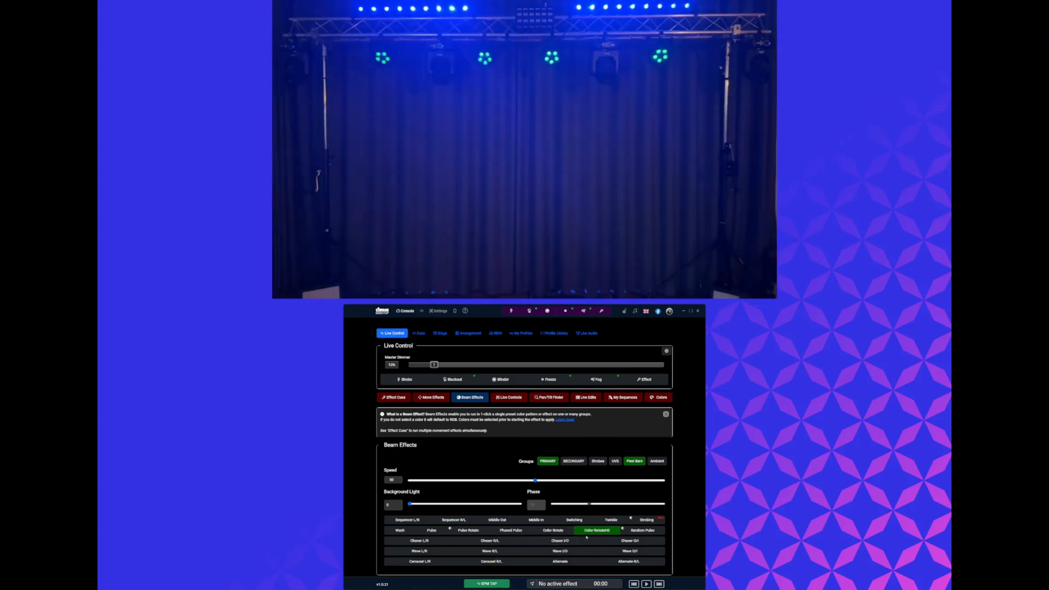
{"action": "left_click", "coordinate": [641, 530]}
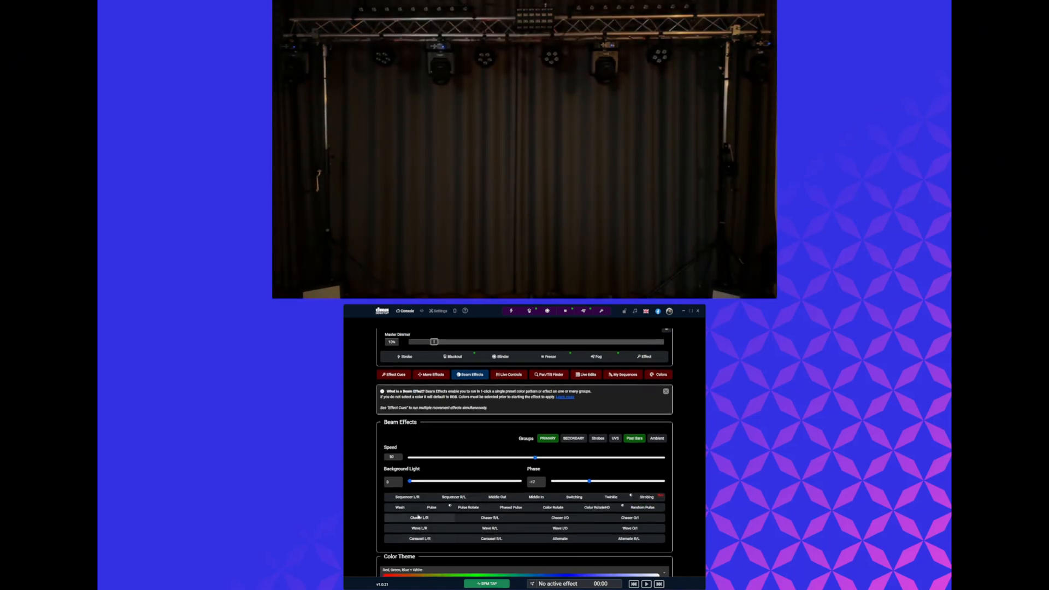
- Run Chaser L/R, Chaser R/L and the inside-out chaser, then leave the outside-in wave running
{"action": "left_click", "coordinate": [420, 517]}
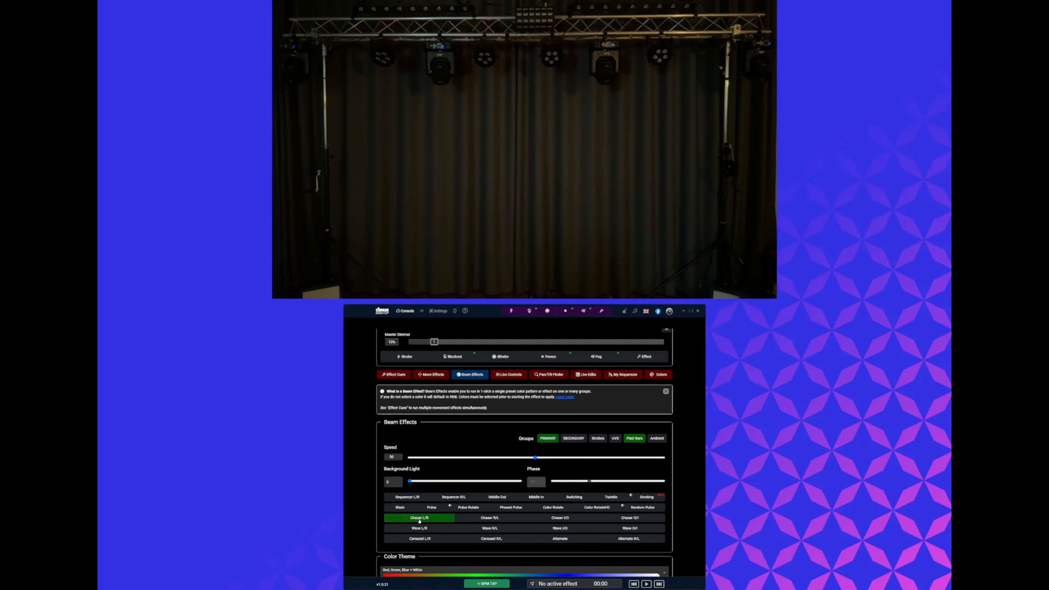
{"action": "left_click", "coordinate": [490, 518]}
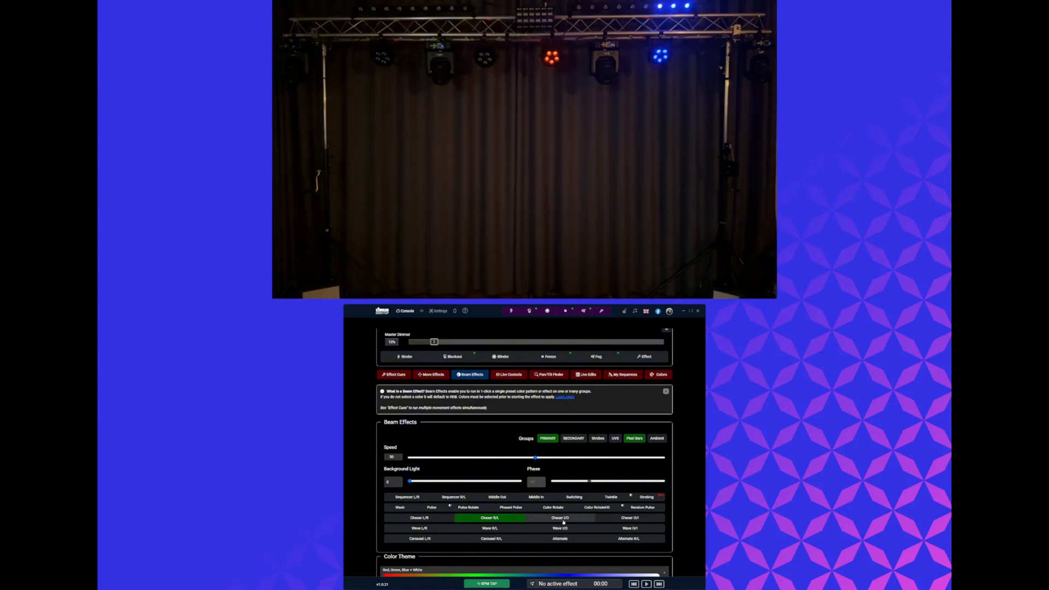
{"action": "left_click", "coordinate": [628, 518]}
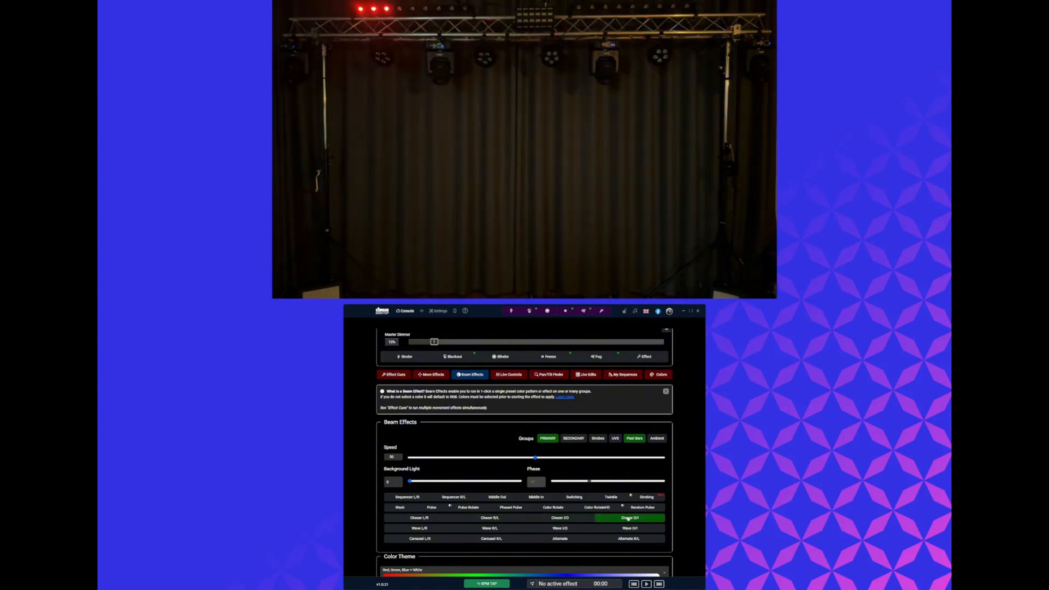
{"action": "left_click", "coordinate": [420, 527]}
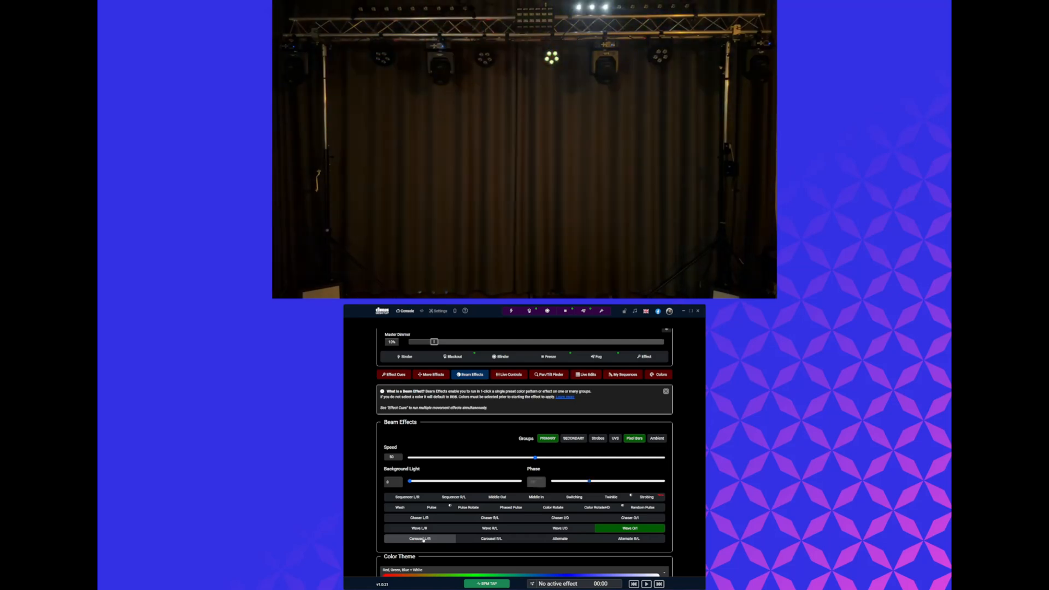
- Run Carousel L/R, Carousel R/L, Alternate and Alternate R/L in turn, then stop the effect
{"action": "left_click", "coordinate": [419, 538]}
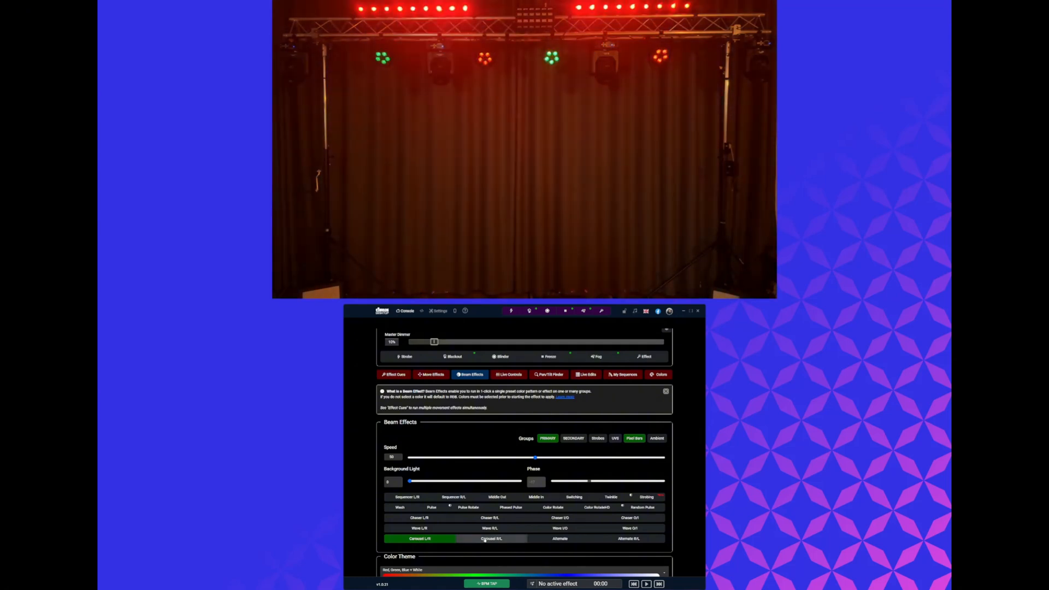
{"action": "left_click", "coordinate": [492, 539]}
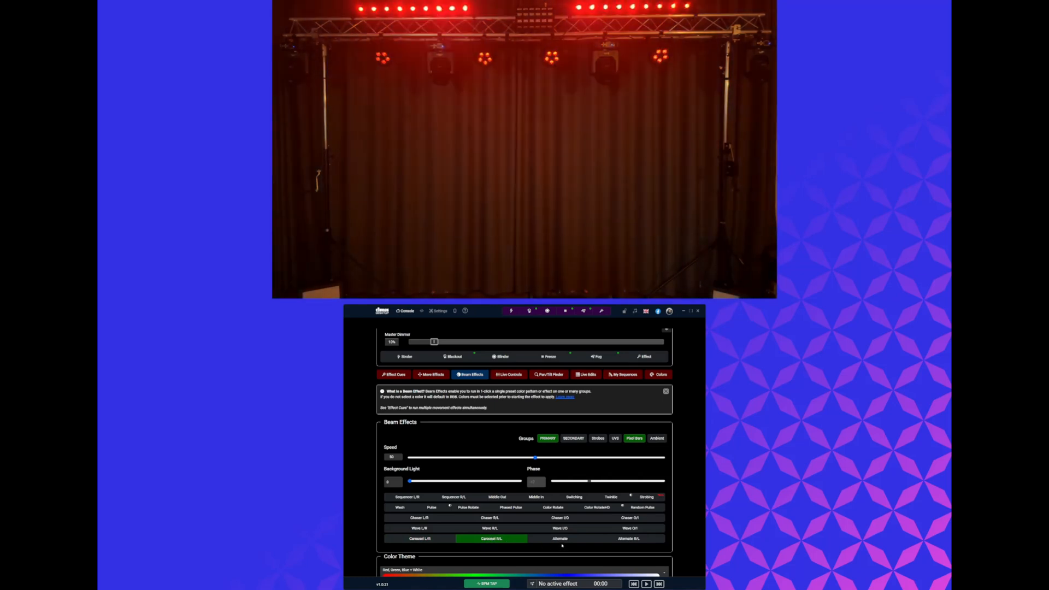
{"action": "left_click", "coordinate": [560, 539]}
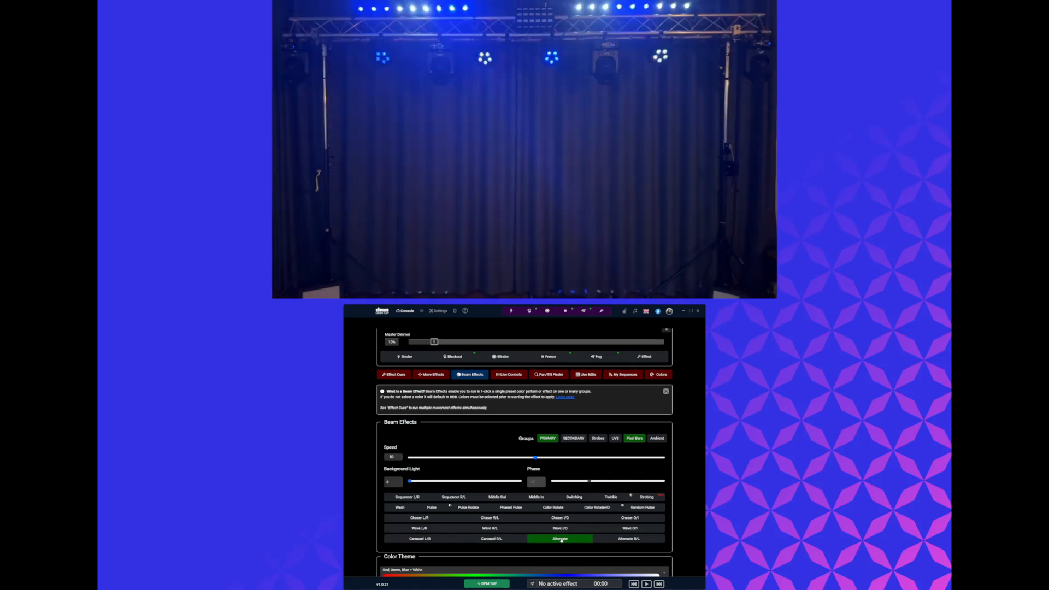
{"action": "left_click", "coordinate": [627, 538]}
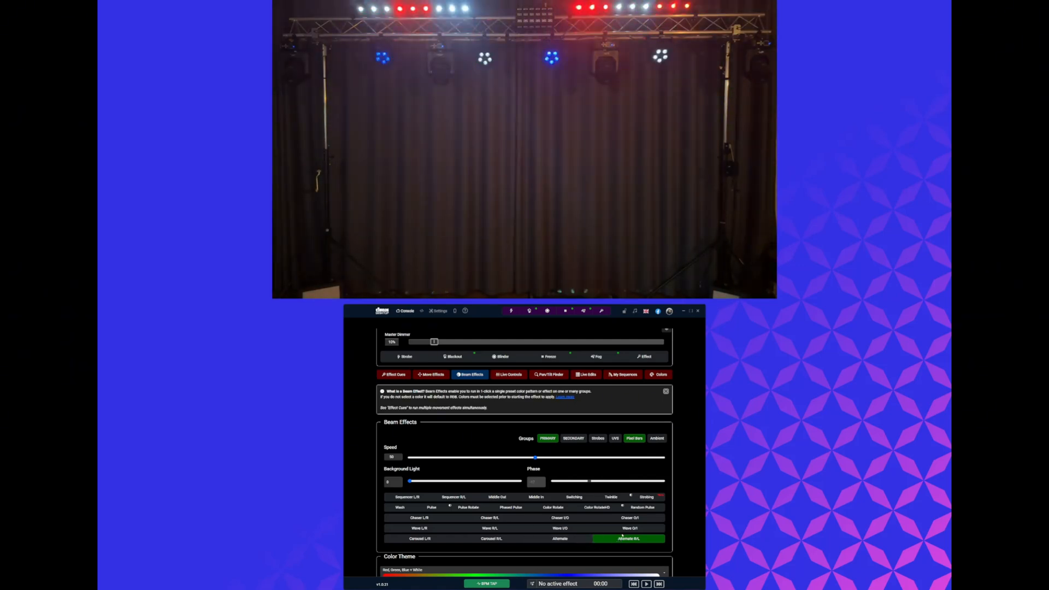
{"action": "left_click", "coordinate": [522, 502]}
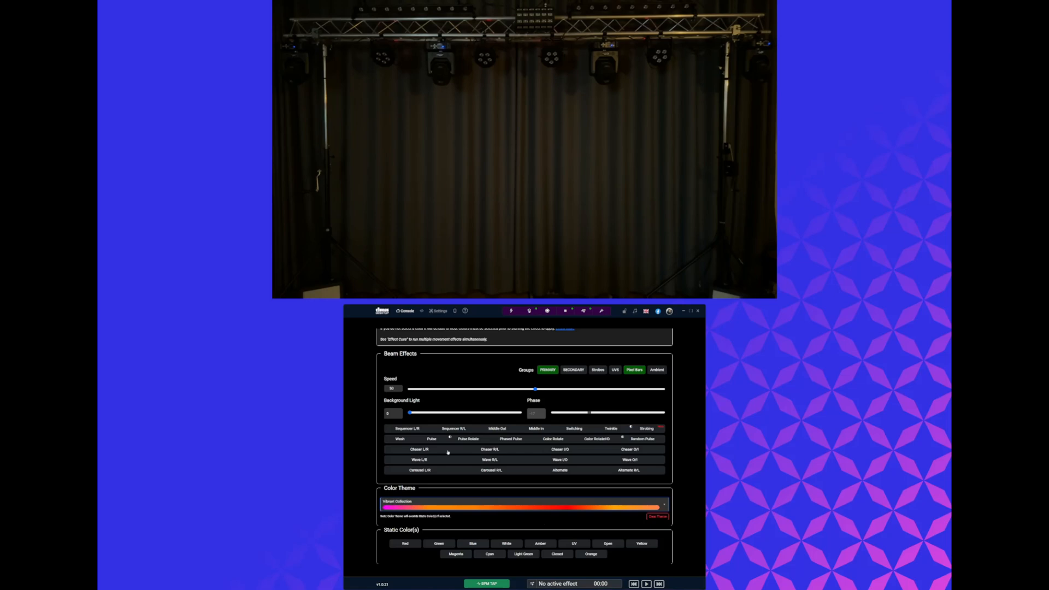
- Replay Chaser L/R with the Vibrant Collection theme, then stop it
{"action": "left_click", "coordinate": [419, 449]}
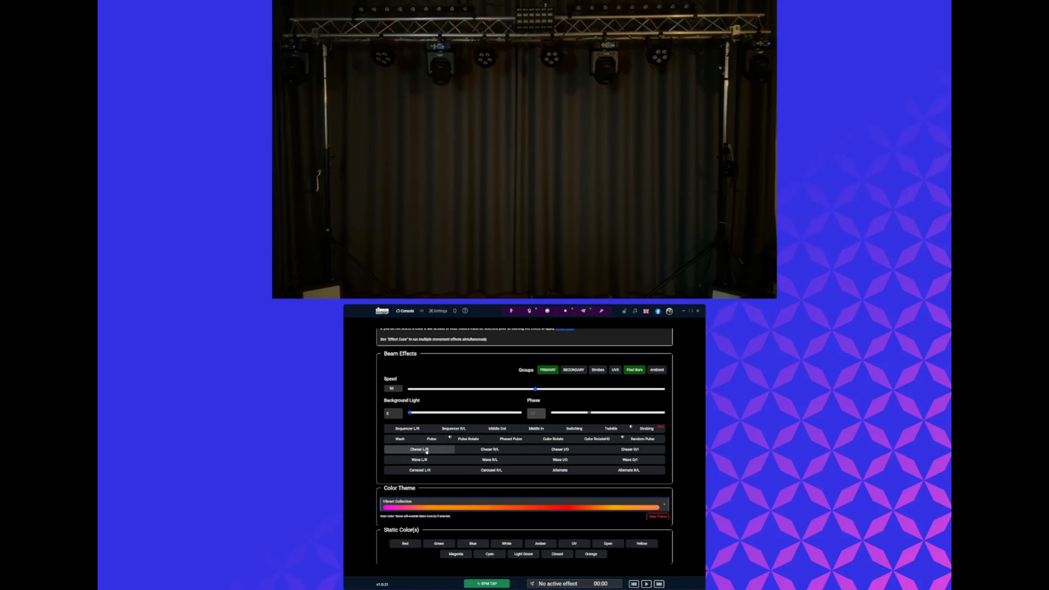
{"action": "left_click", "coordinate": [419, 449]}
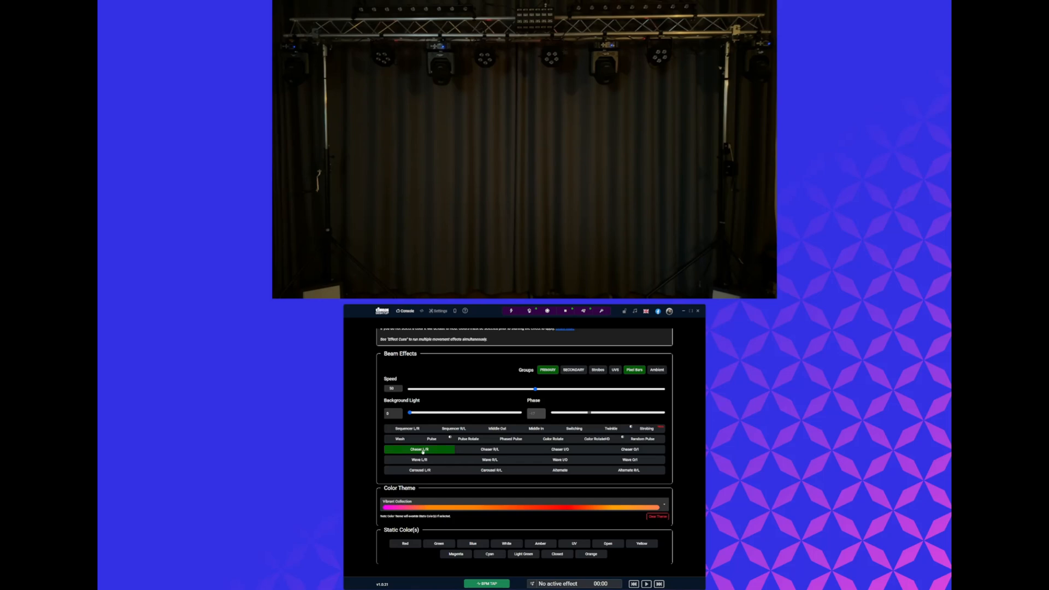
{"action": "left_click", "coordinate": [490, 470]}
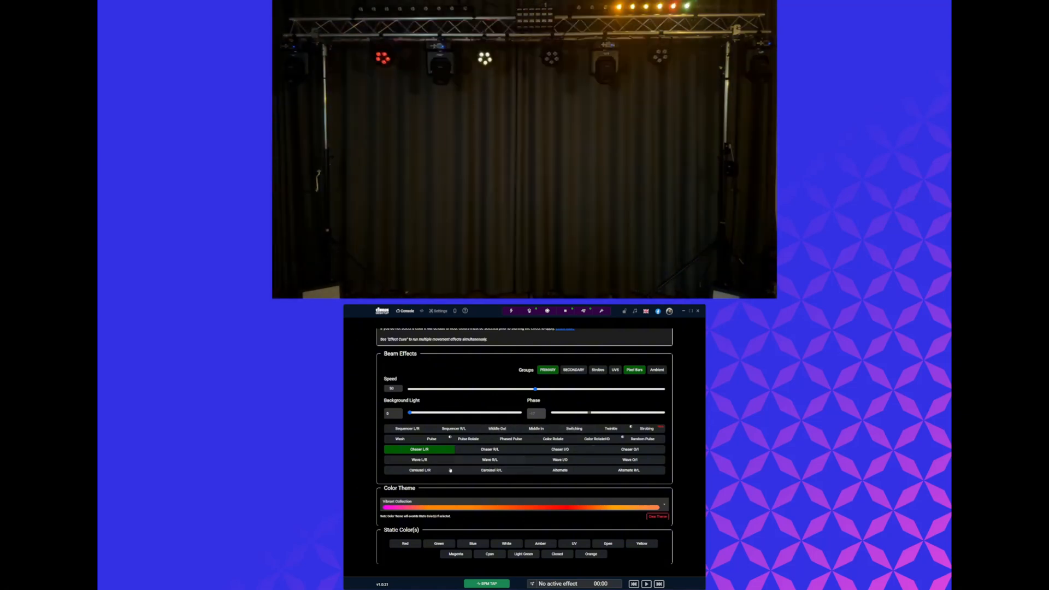
{"action": "left_click", "coordinate": [418, 470]}
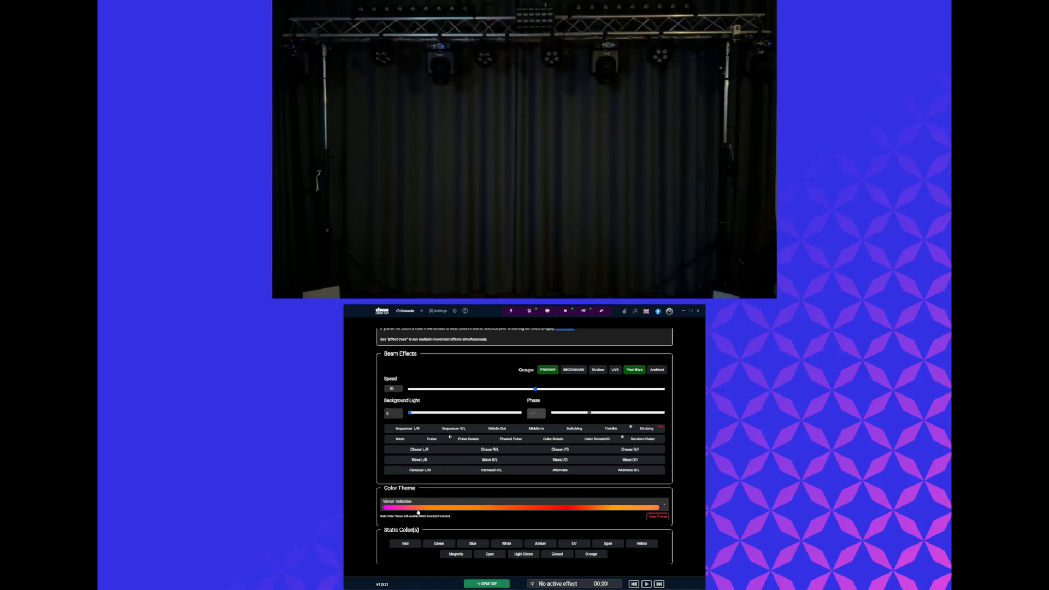
- Select Orange as the colour theme
{"action": "left_click", "coordinate": [522, 501]}
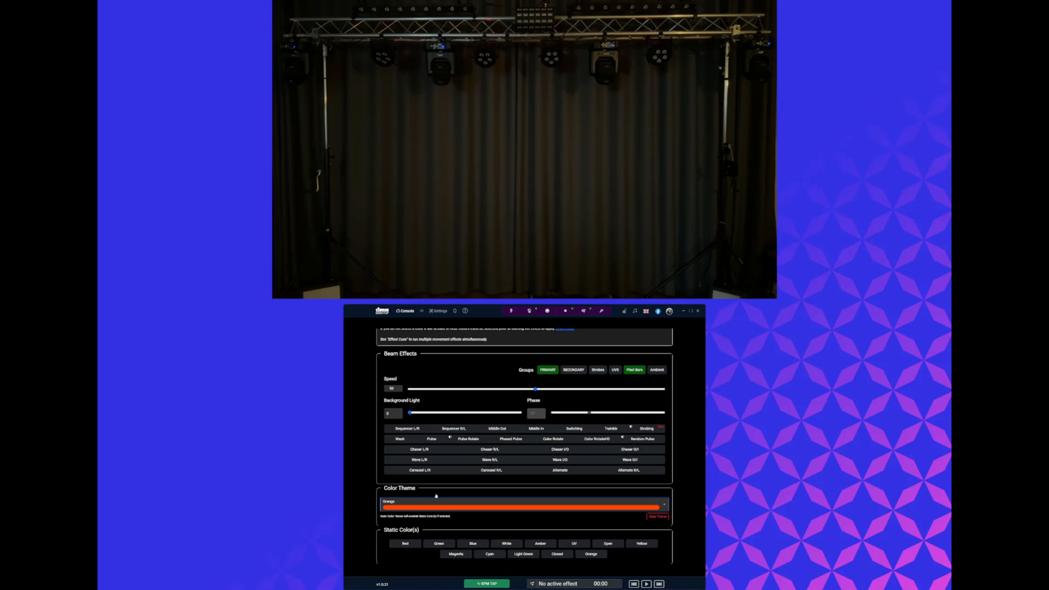
{"action": "left_click", "coordinate": [420, 449]}
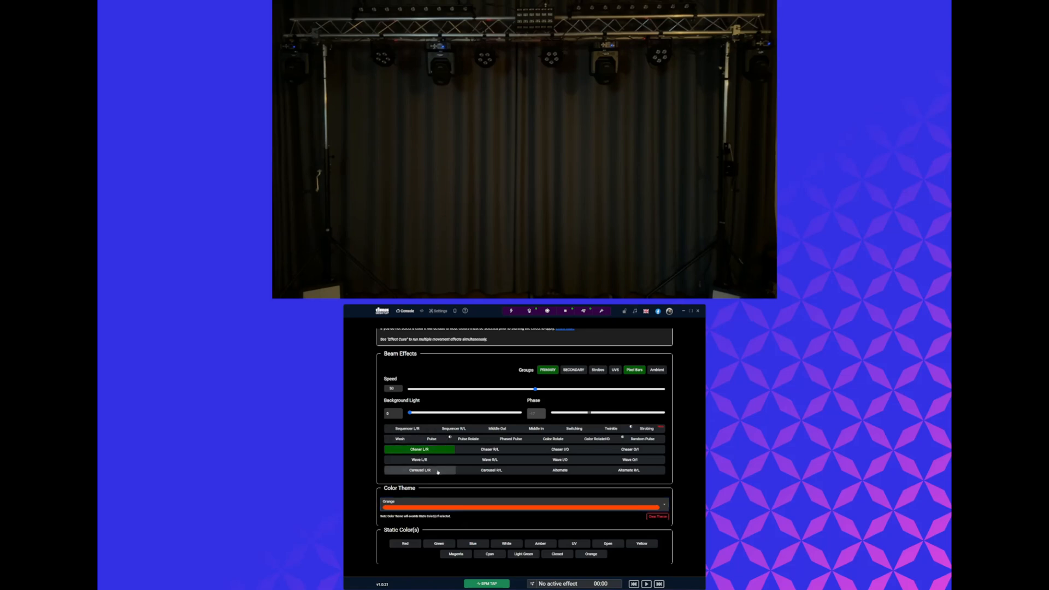
{"action": "left_click", "coordinate": [420, 470]}
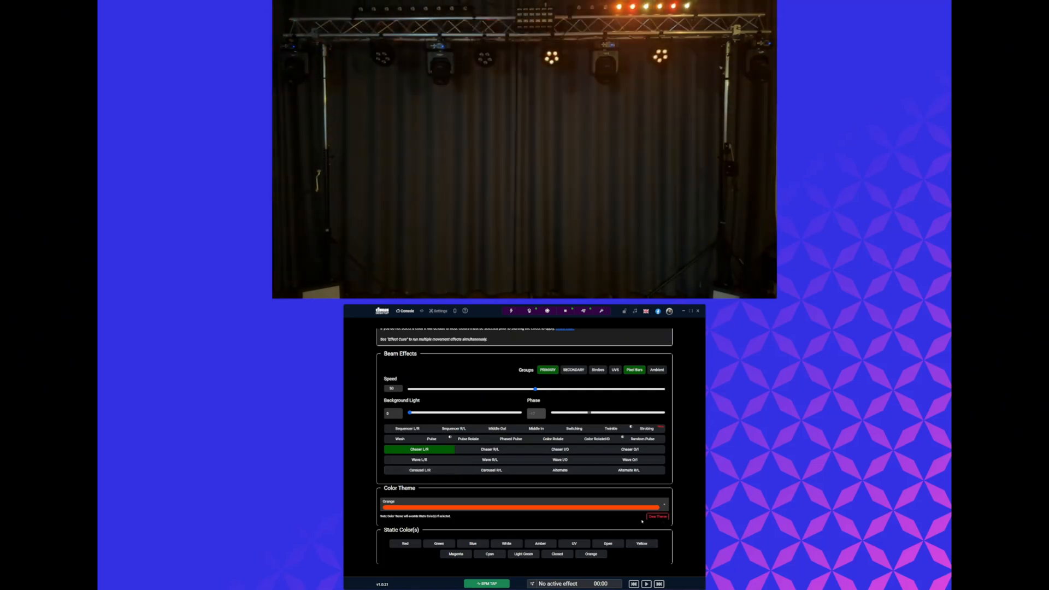
{"action": "left_click", "coordinate": [656, 517]}
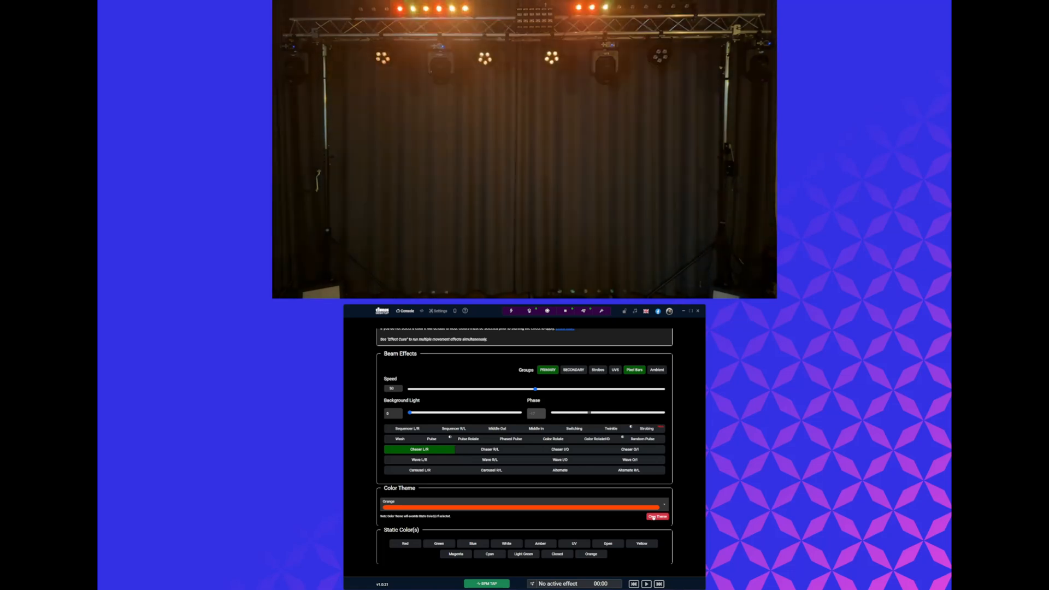
{"action": "left_click", "coordinate": [657, 516]}
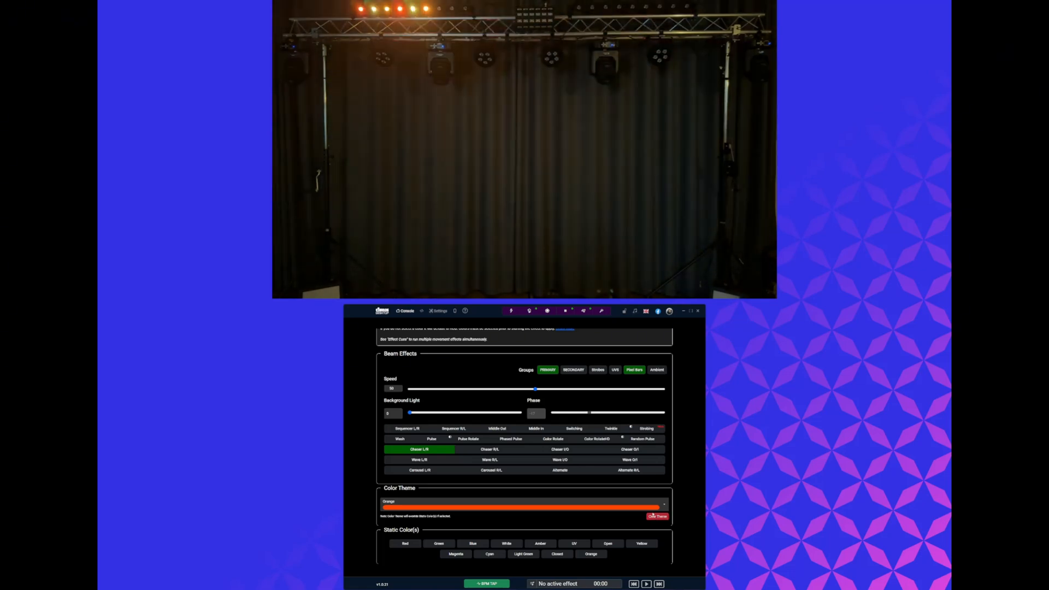
{"action": "left_click", "coordinate": [656, 515]}
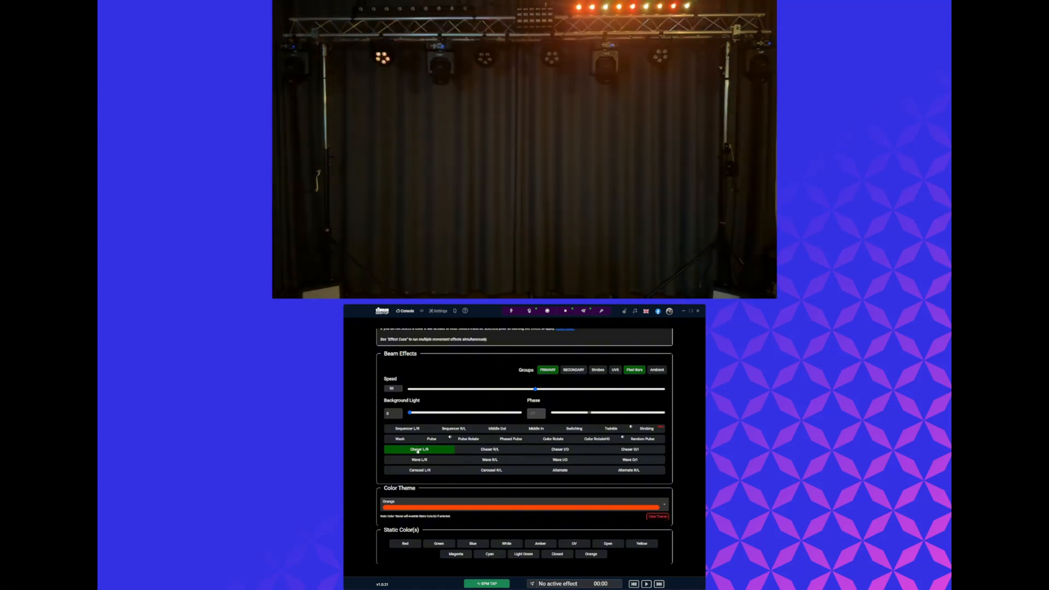
{"action": "left_click", "coordinate": [489, 460]}
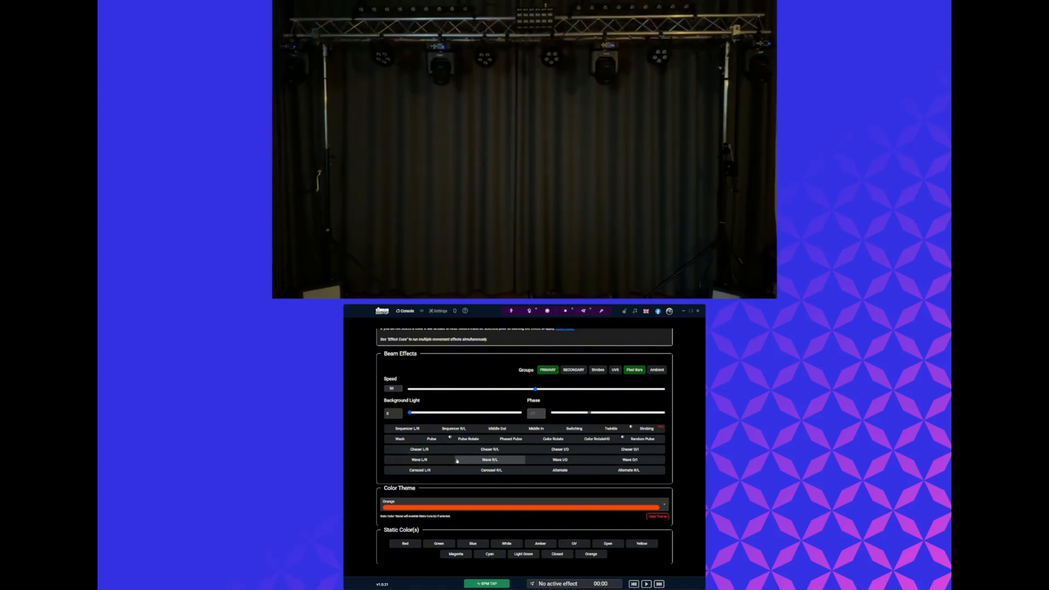
{"action": "left_click", "coordinate": [419, 460]}
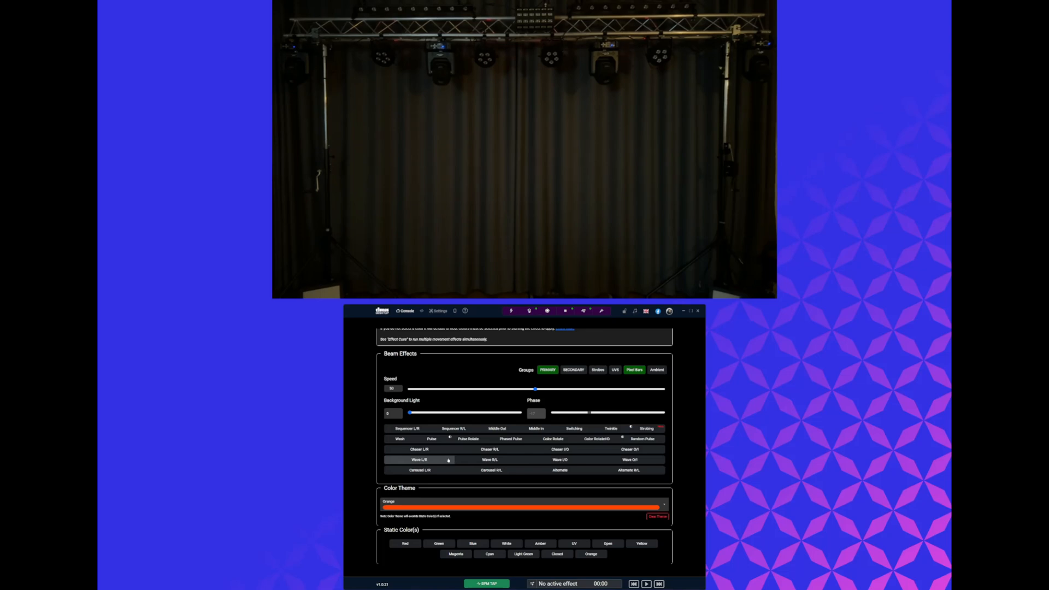
{"action": "left_click", "coordinate": [423, 439]}
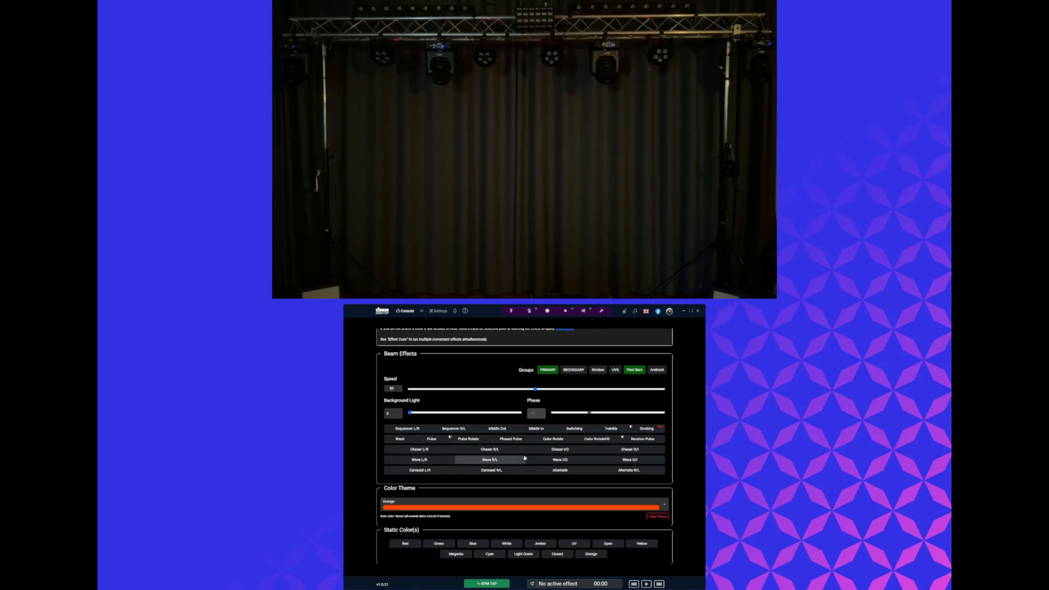
{"action": "left_click", "coordinate": [432, 439]}
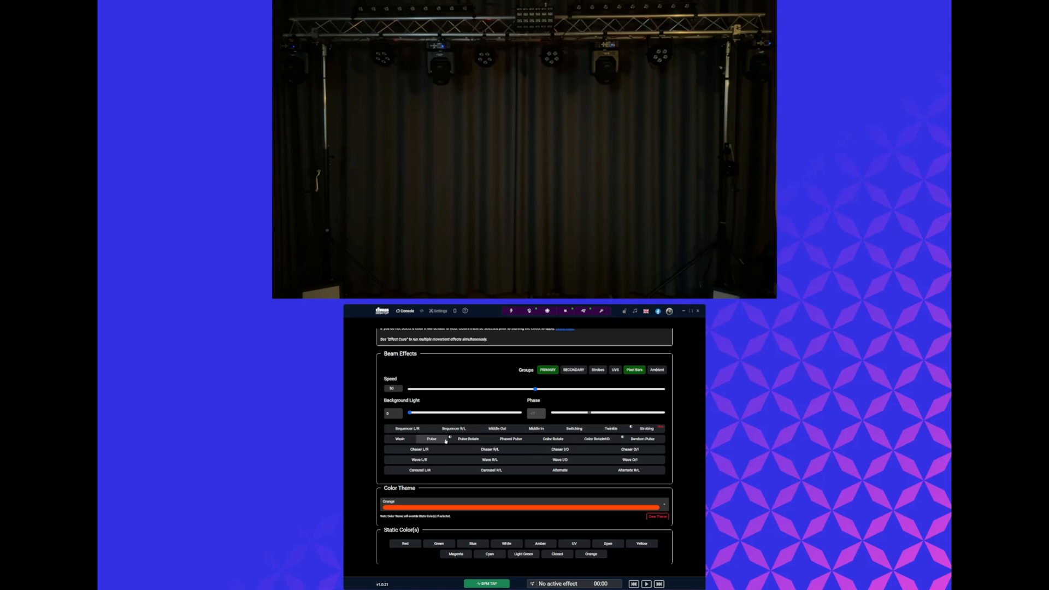